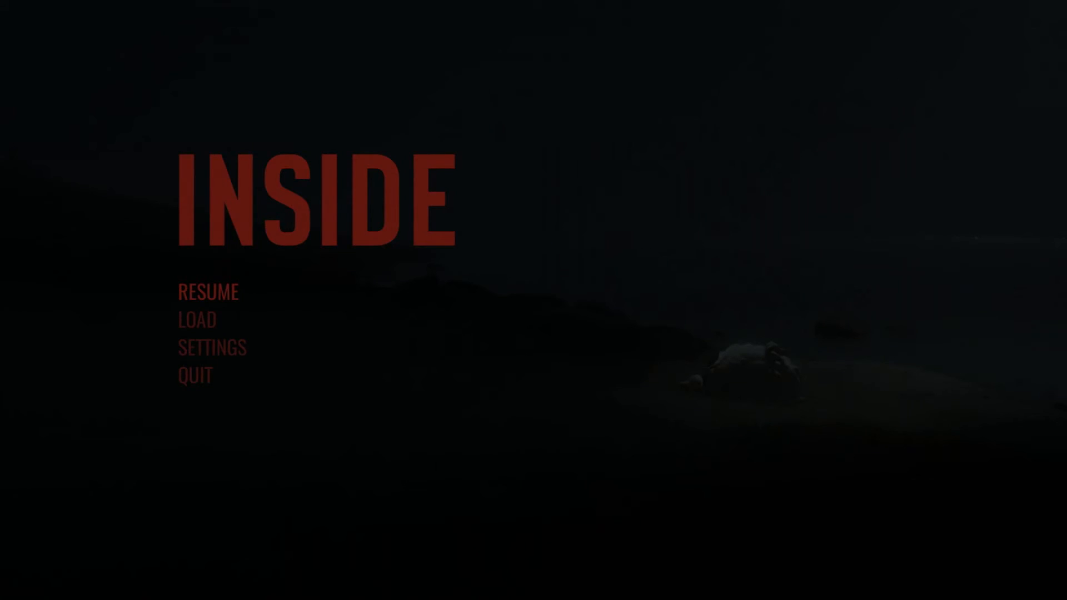
{"action": "left_click", "coordinate": [207, 292]}
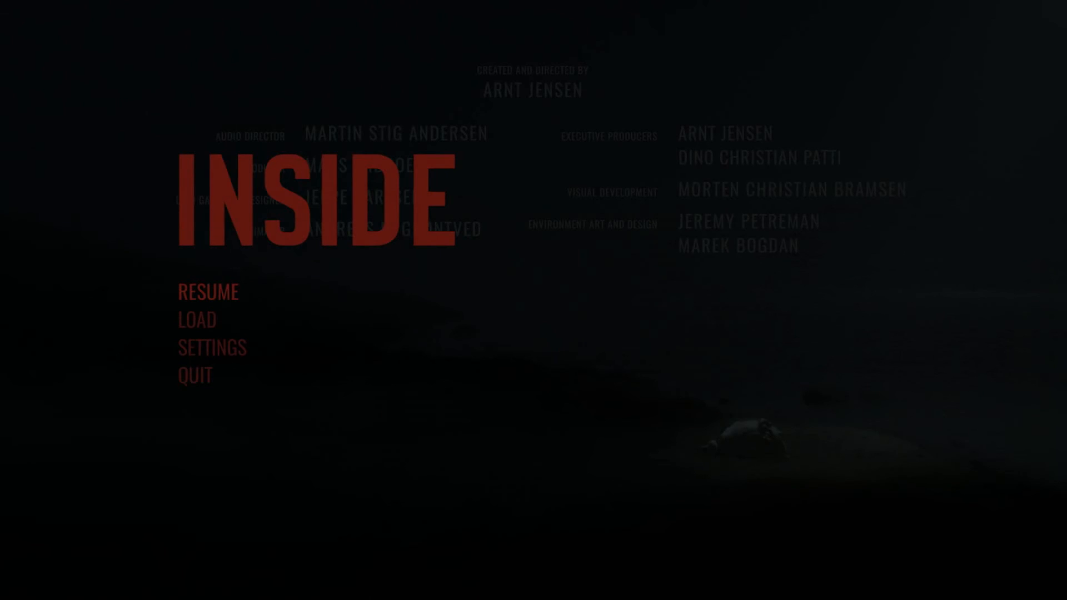
{"action": "left_click", "coordinate": [208, 291]}
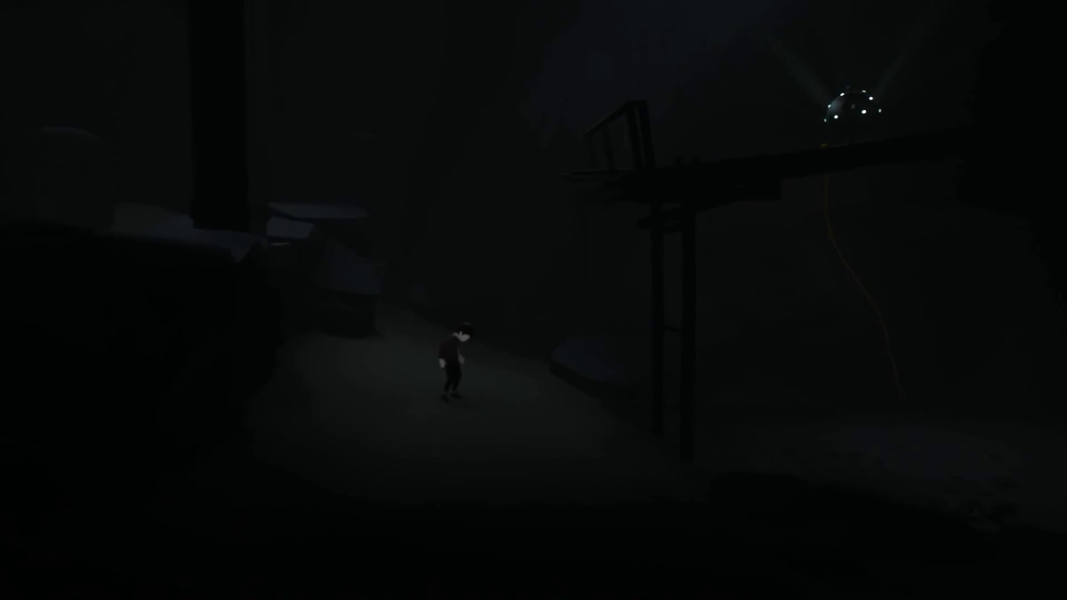